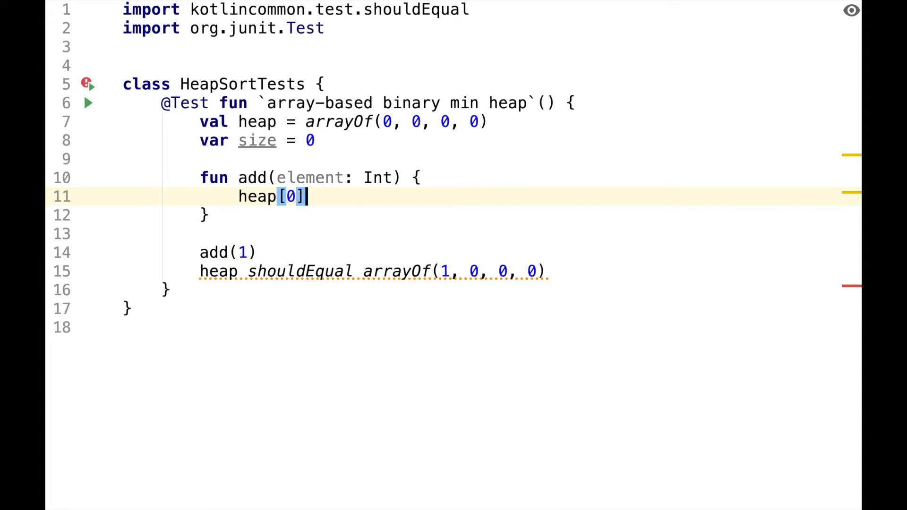
# Step: Store the added element into the heap array at the next free slot in add
pyautogui.scroll(-3)
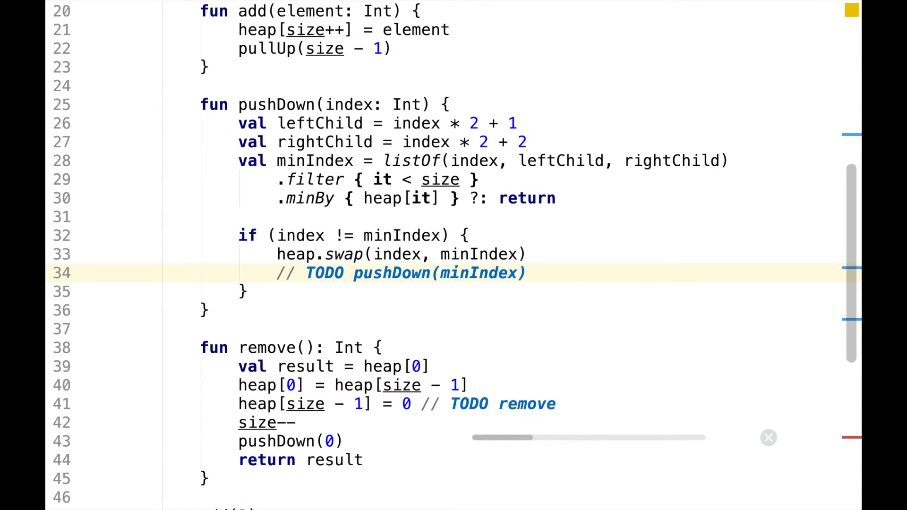
# Step: Add pushDown swapping with the smallest child via minBy and invoke pushDown(0) from remove
pyautogui.scroll(-3)
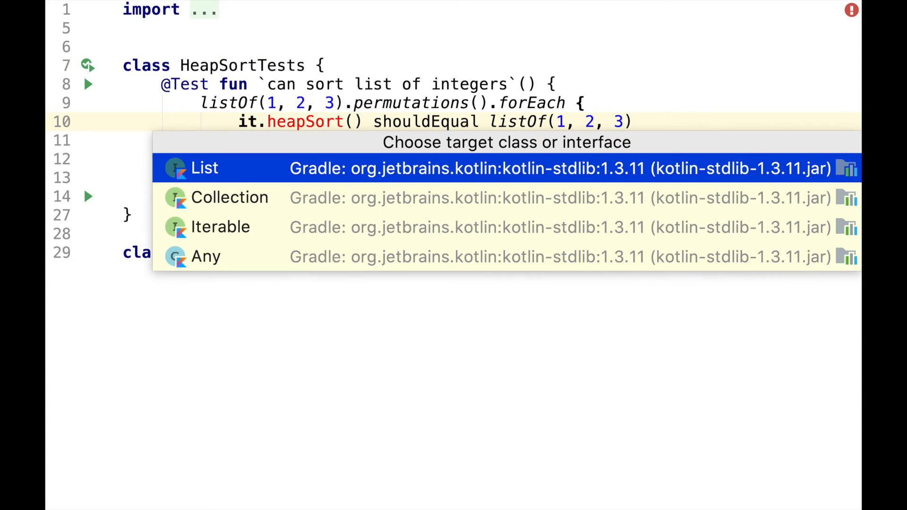
# Step: Implement List<Int>.heapSort adding each element to a Heap, then draining heap.remove() into an ArrayList result
pyautogui.click(205, 168)
pyautogui.write('val result = ArrayList<Int>()')
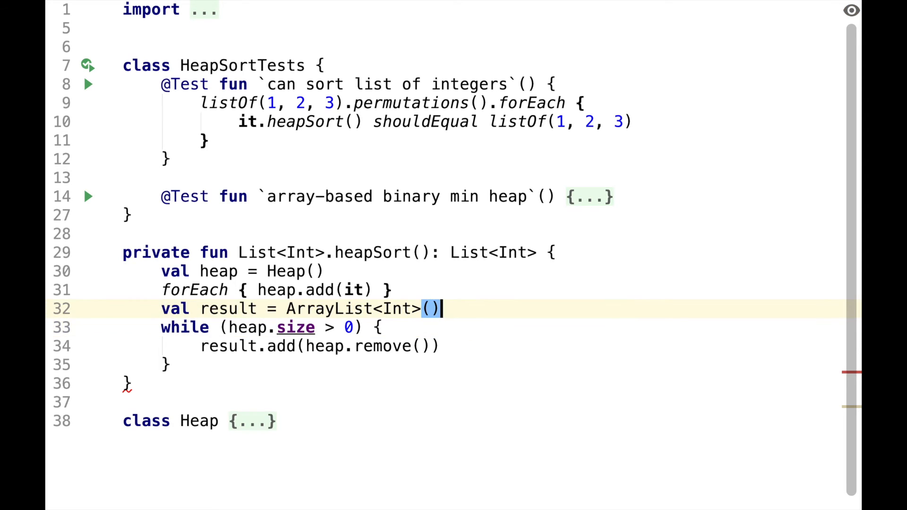
pyautogui.scroll(-3)
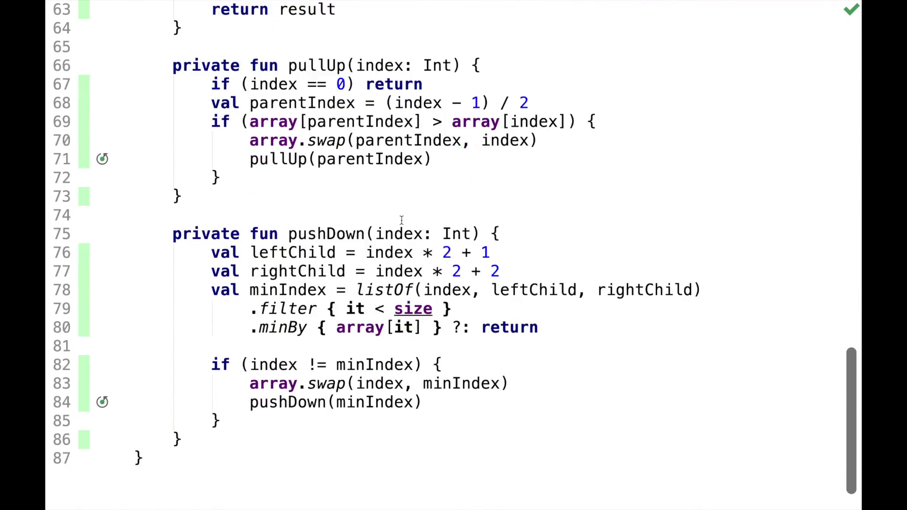